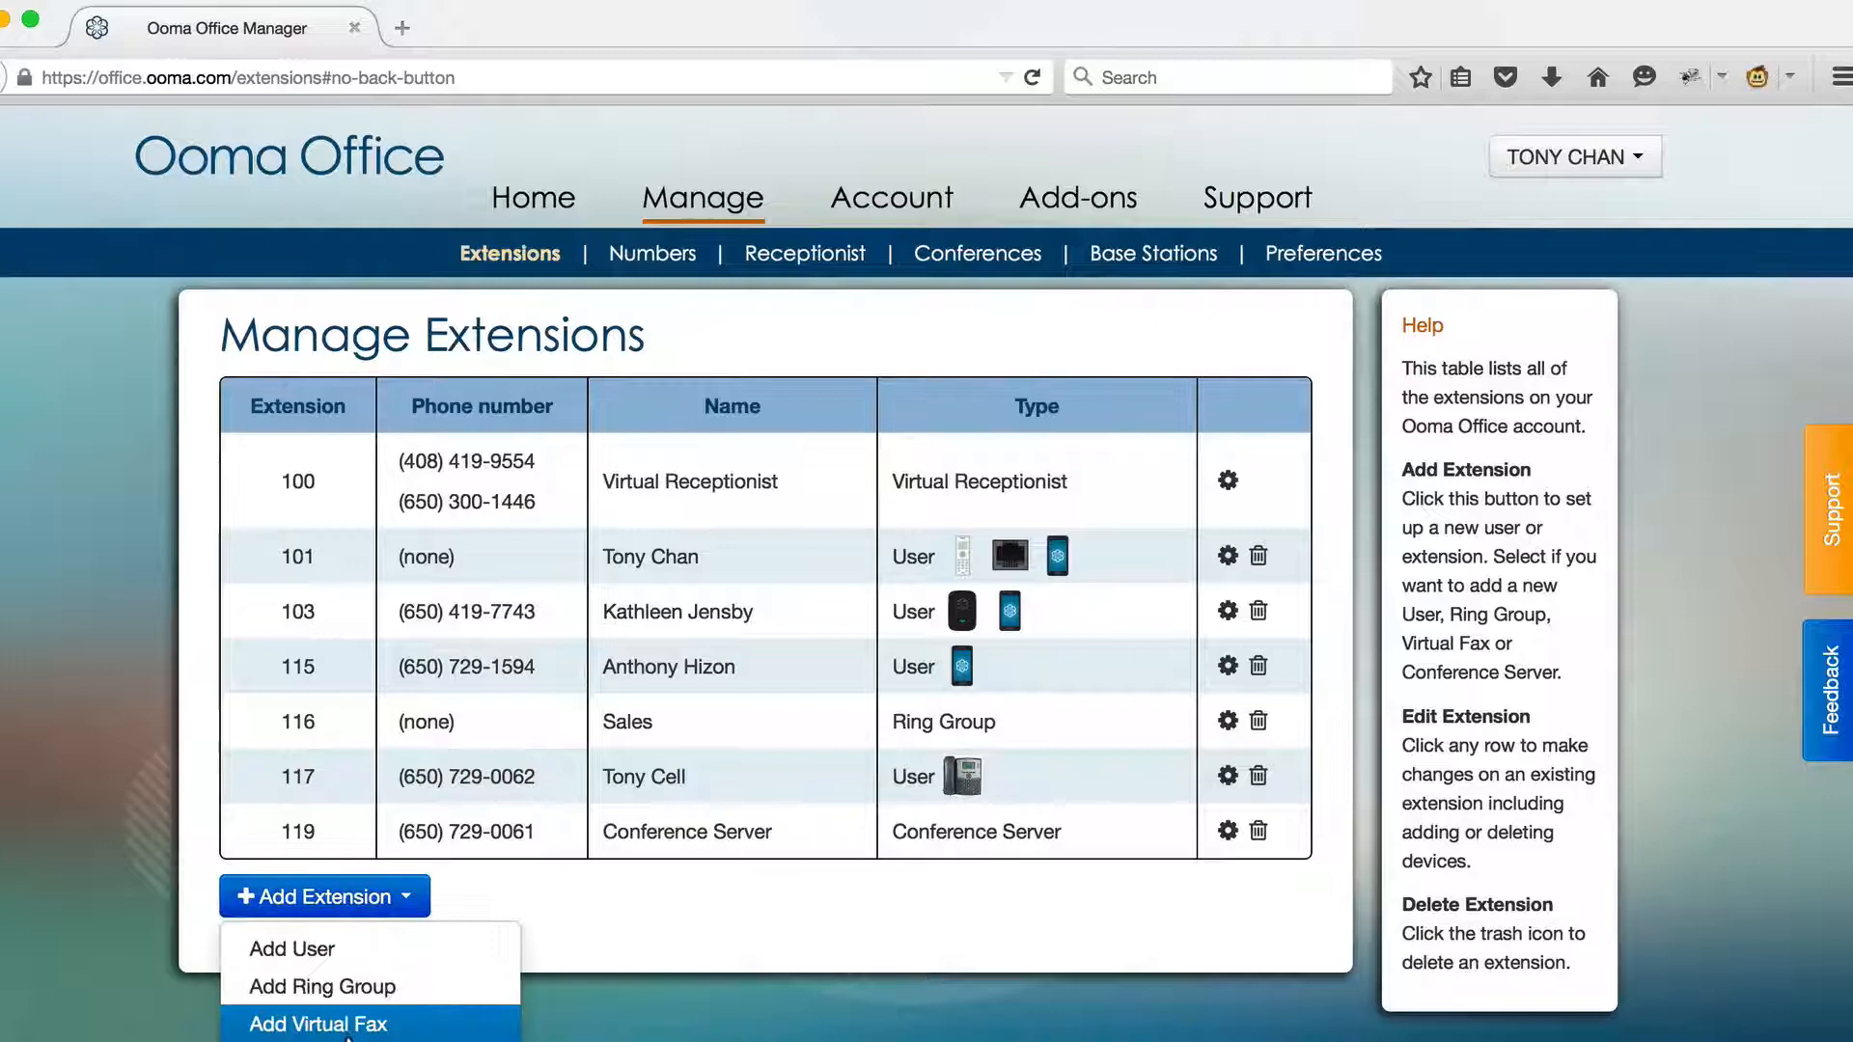
pyautogui.click(317, 1023)
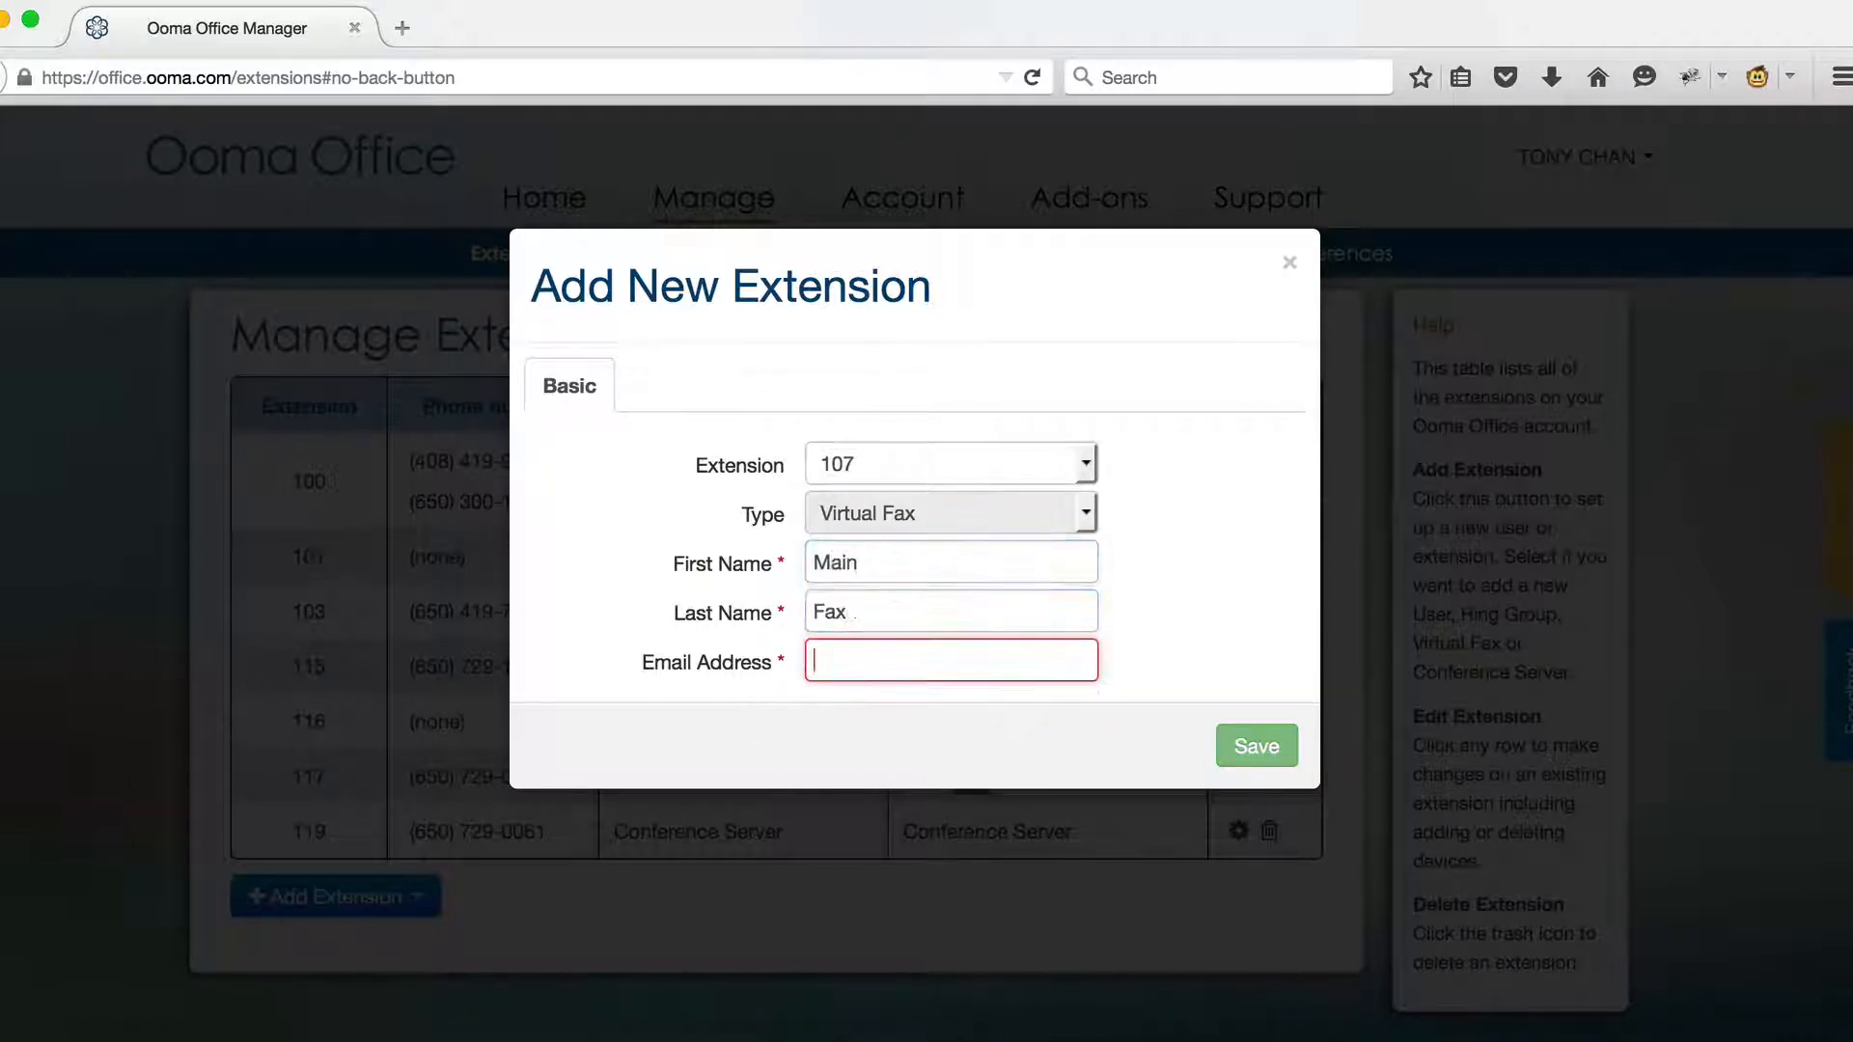
pyautogui.write('user@comp')
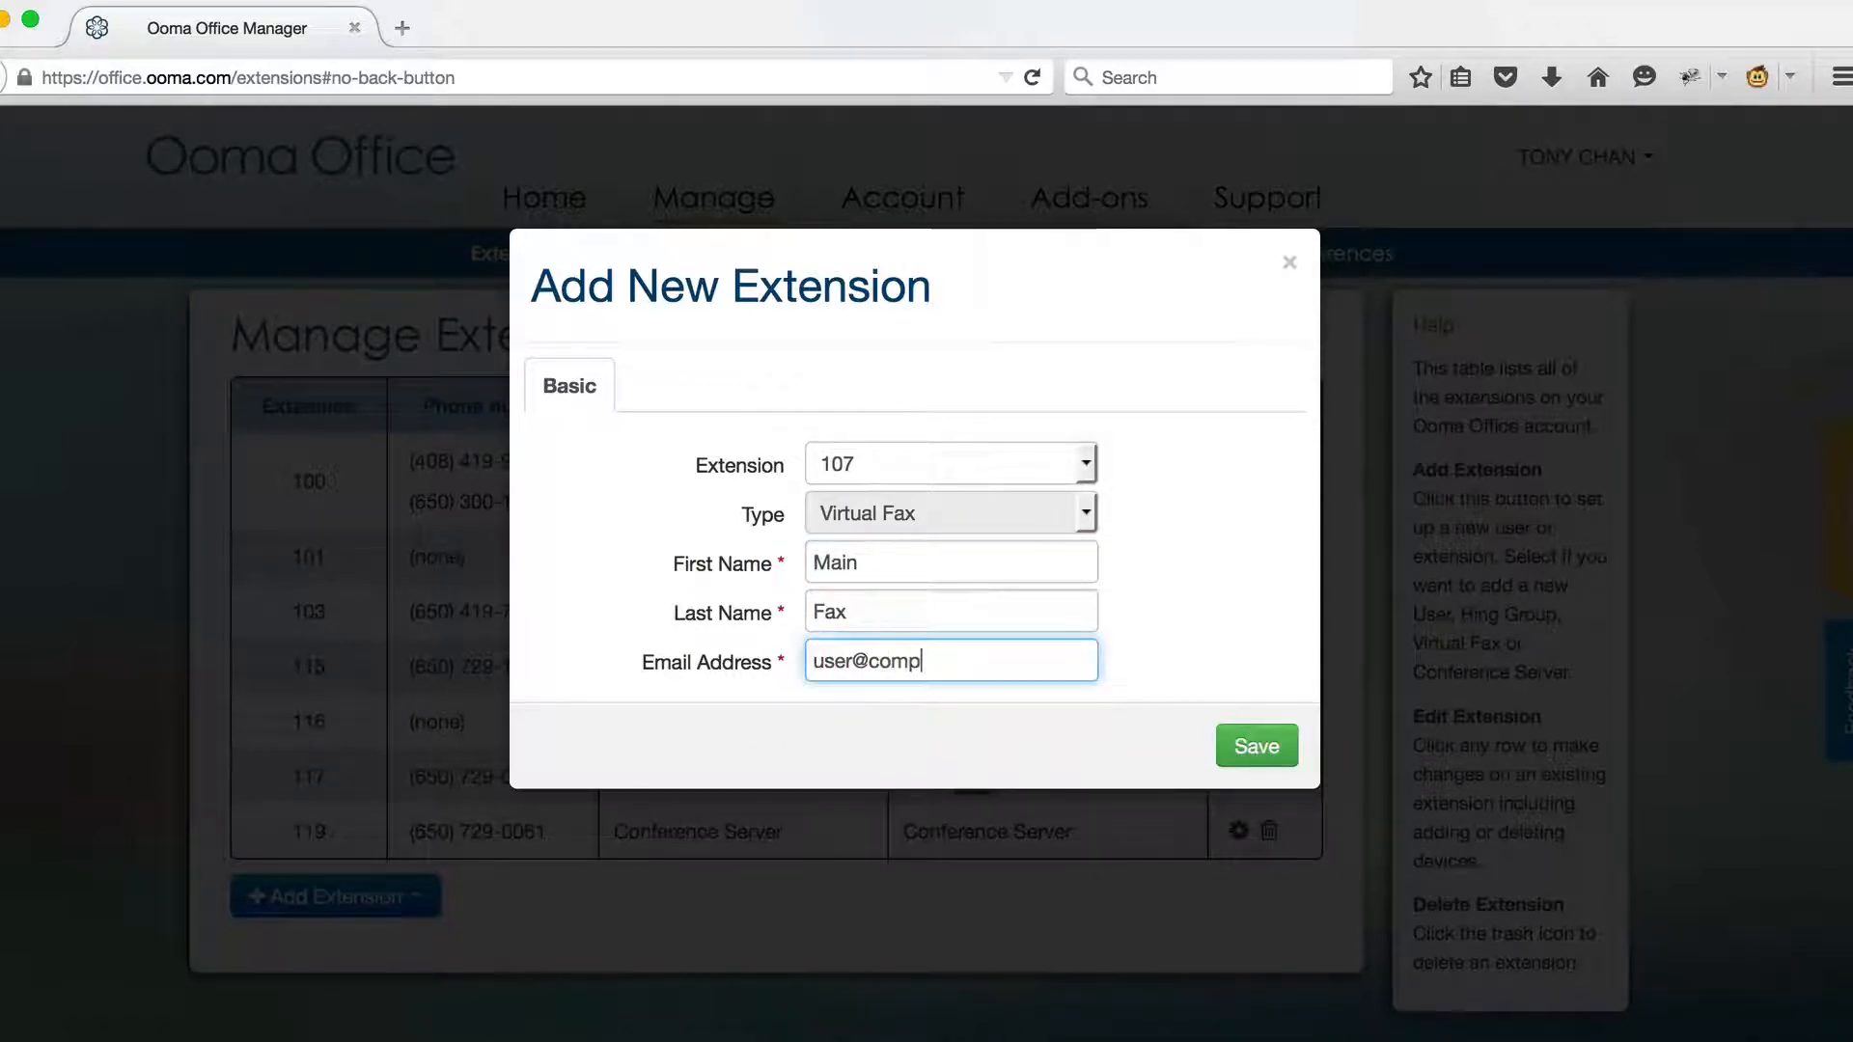
pyautogui.write('any.com')
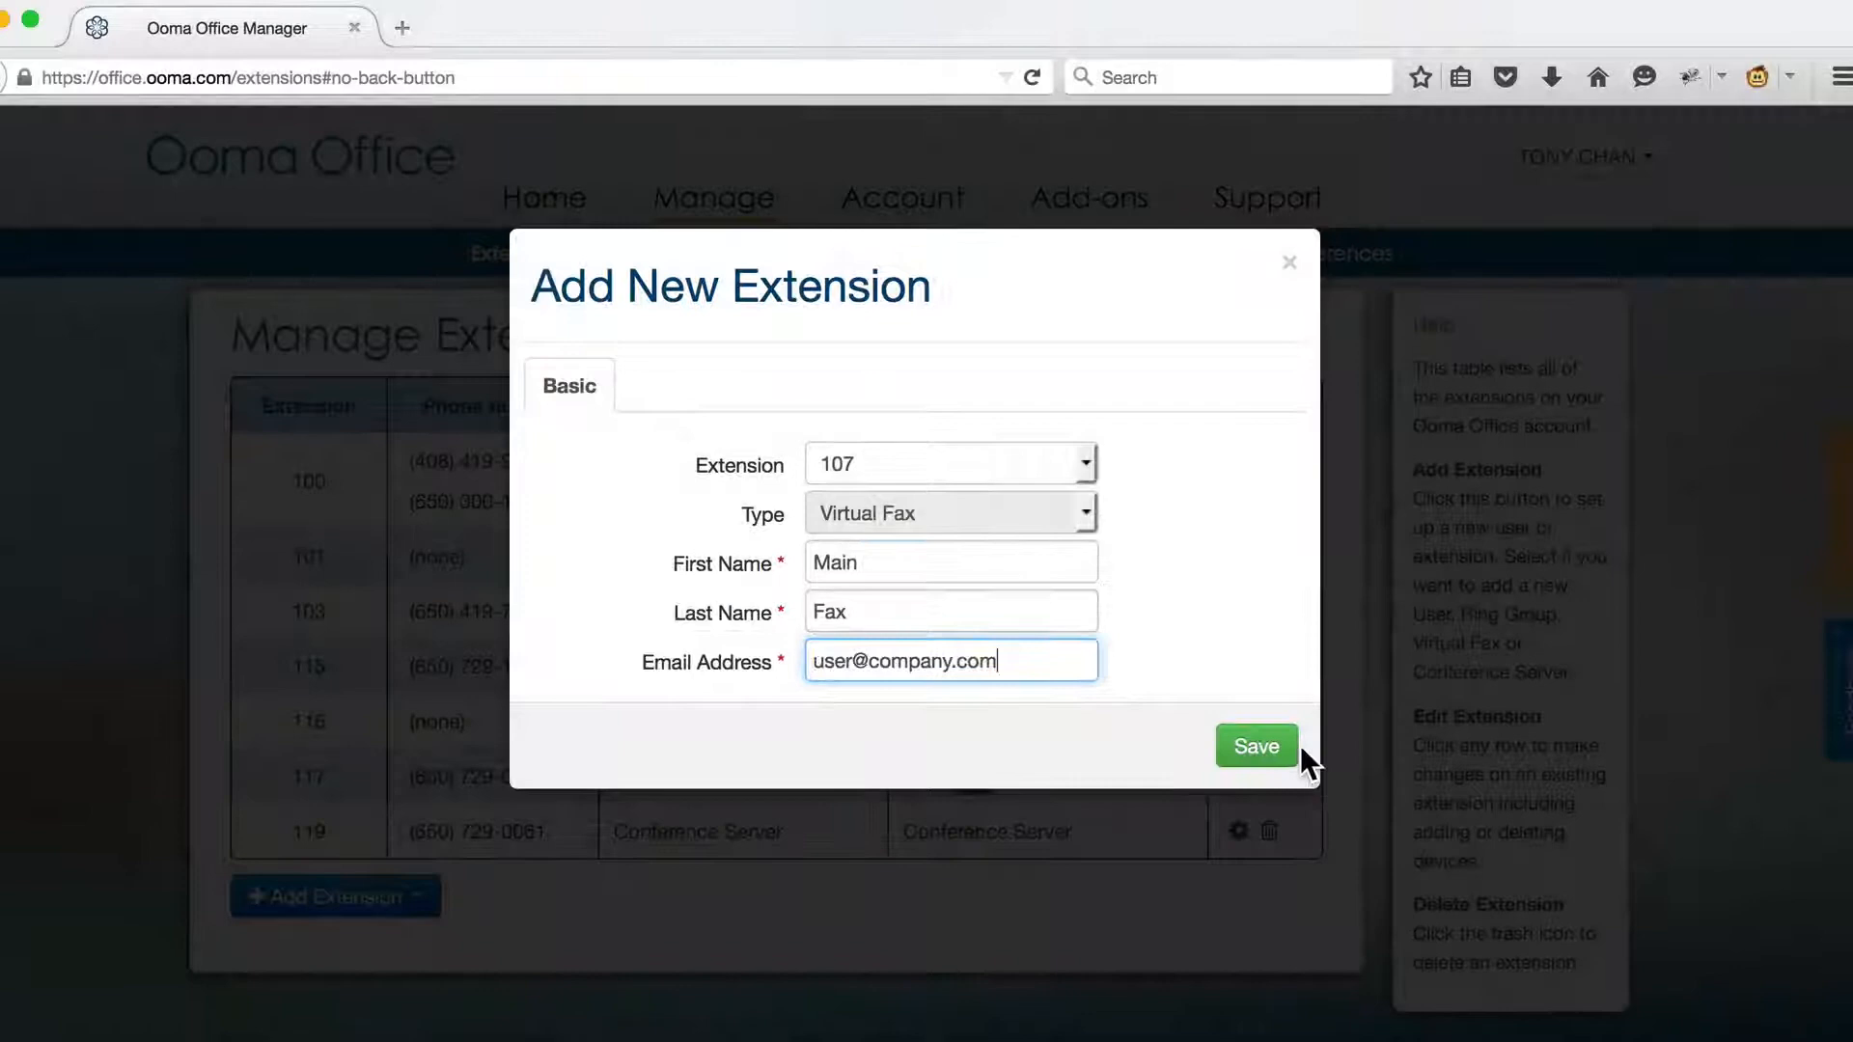
pyautogui.click(1254, 745)
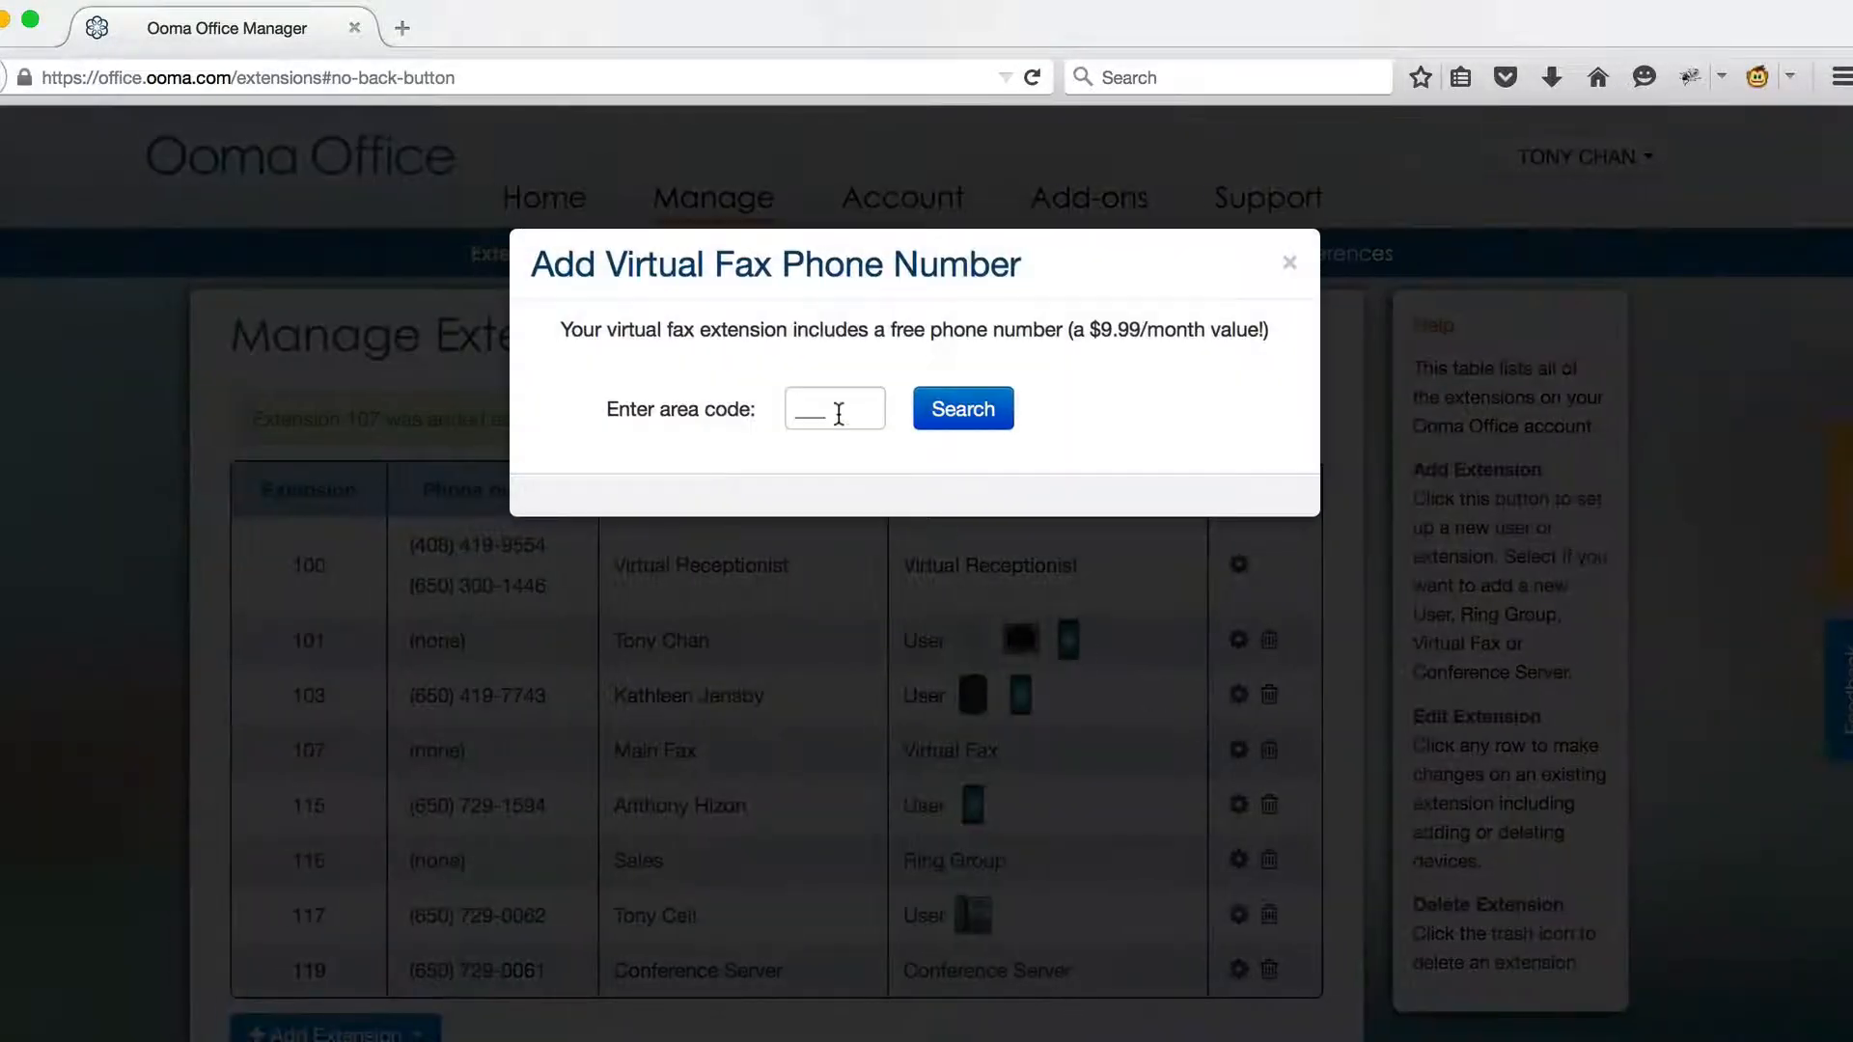
pyautogui.click(961, 407)
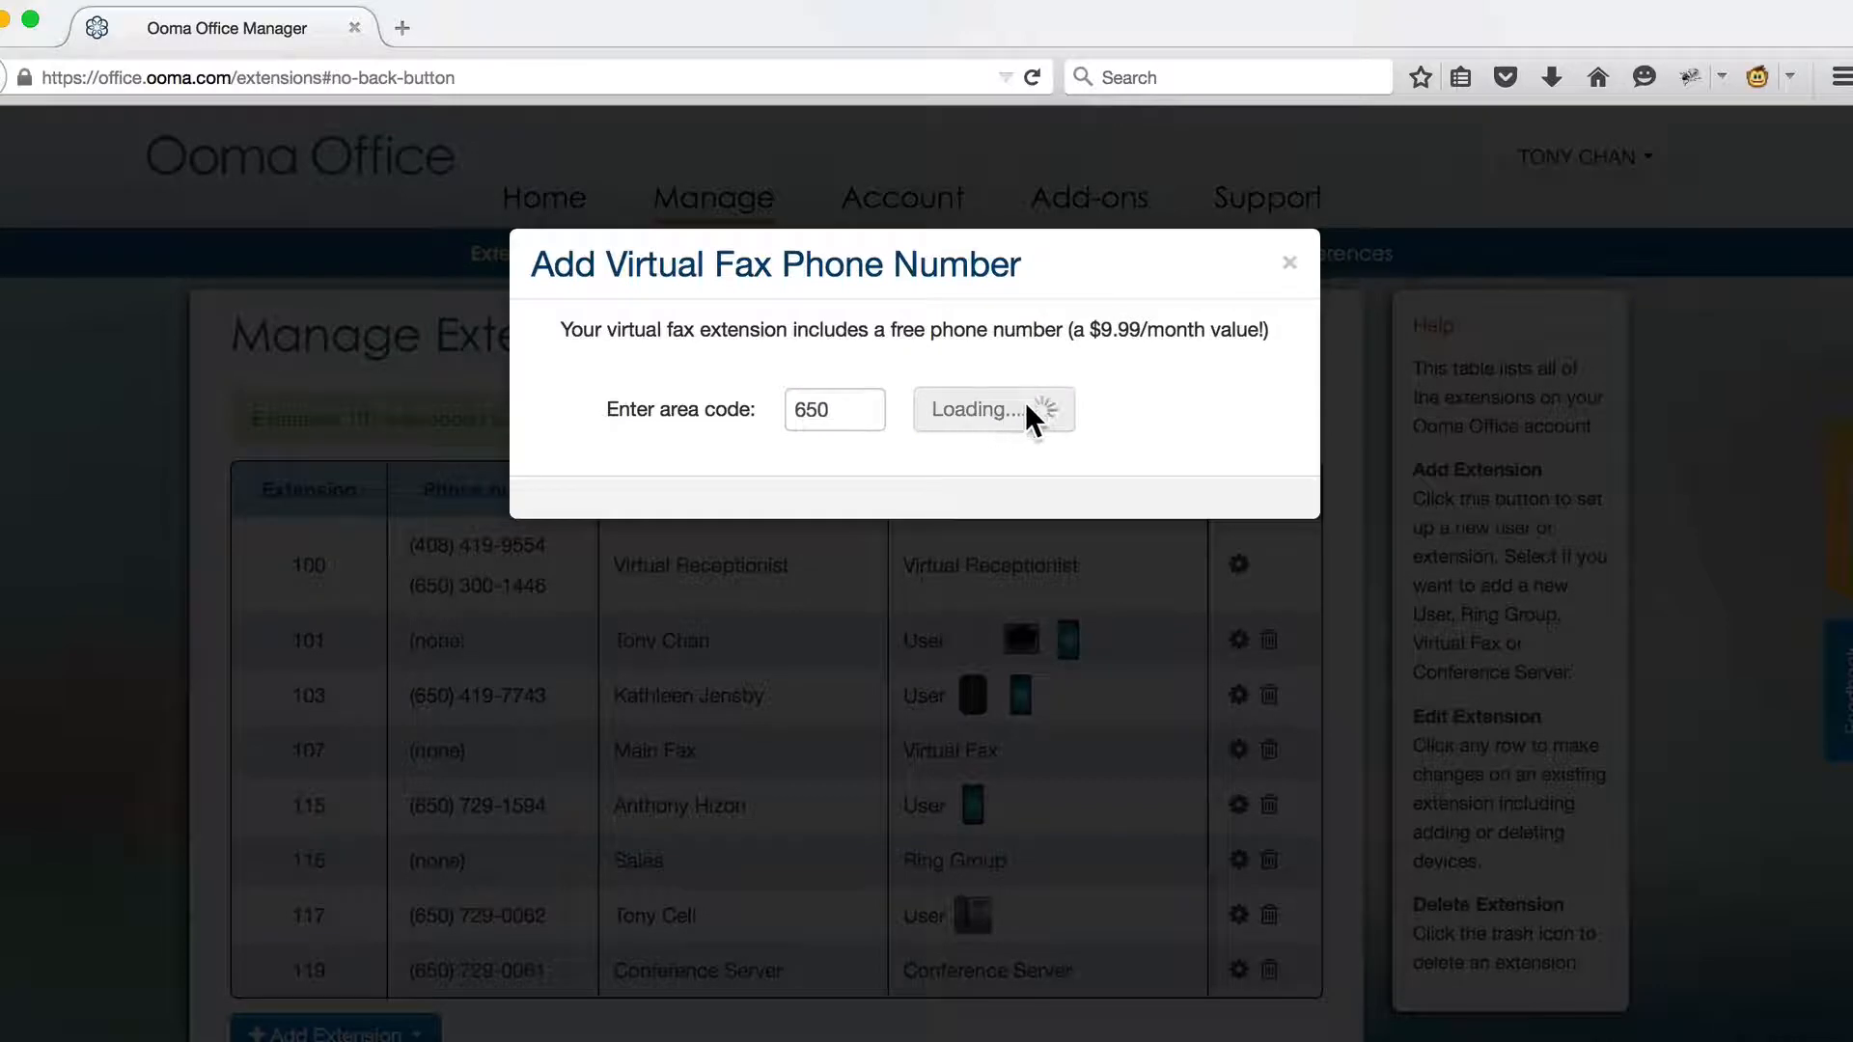
pyautogui.click(961, 409)
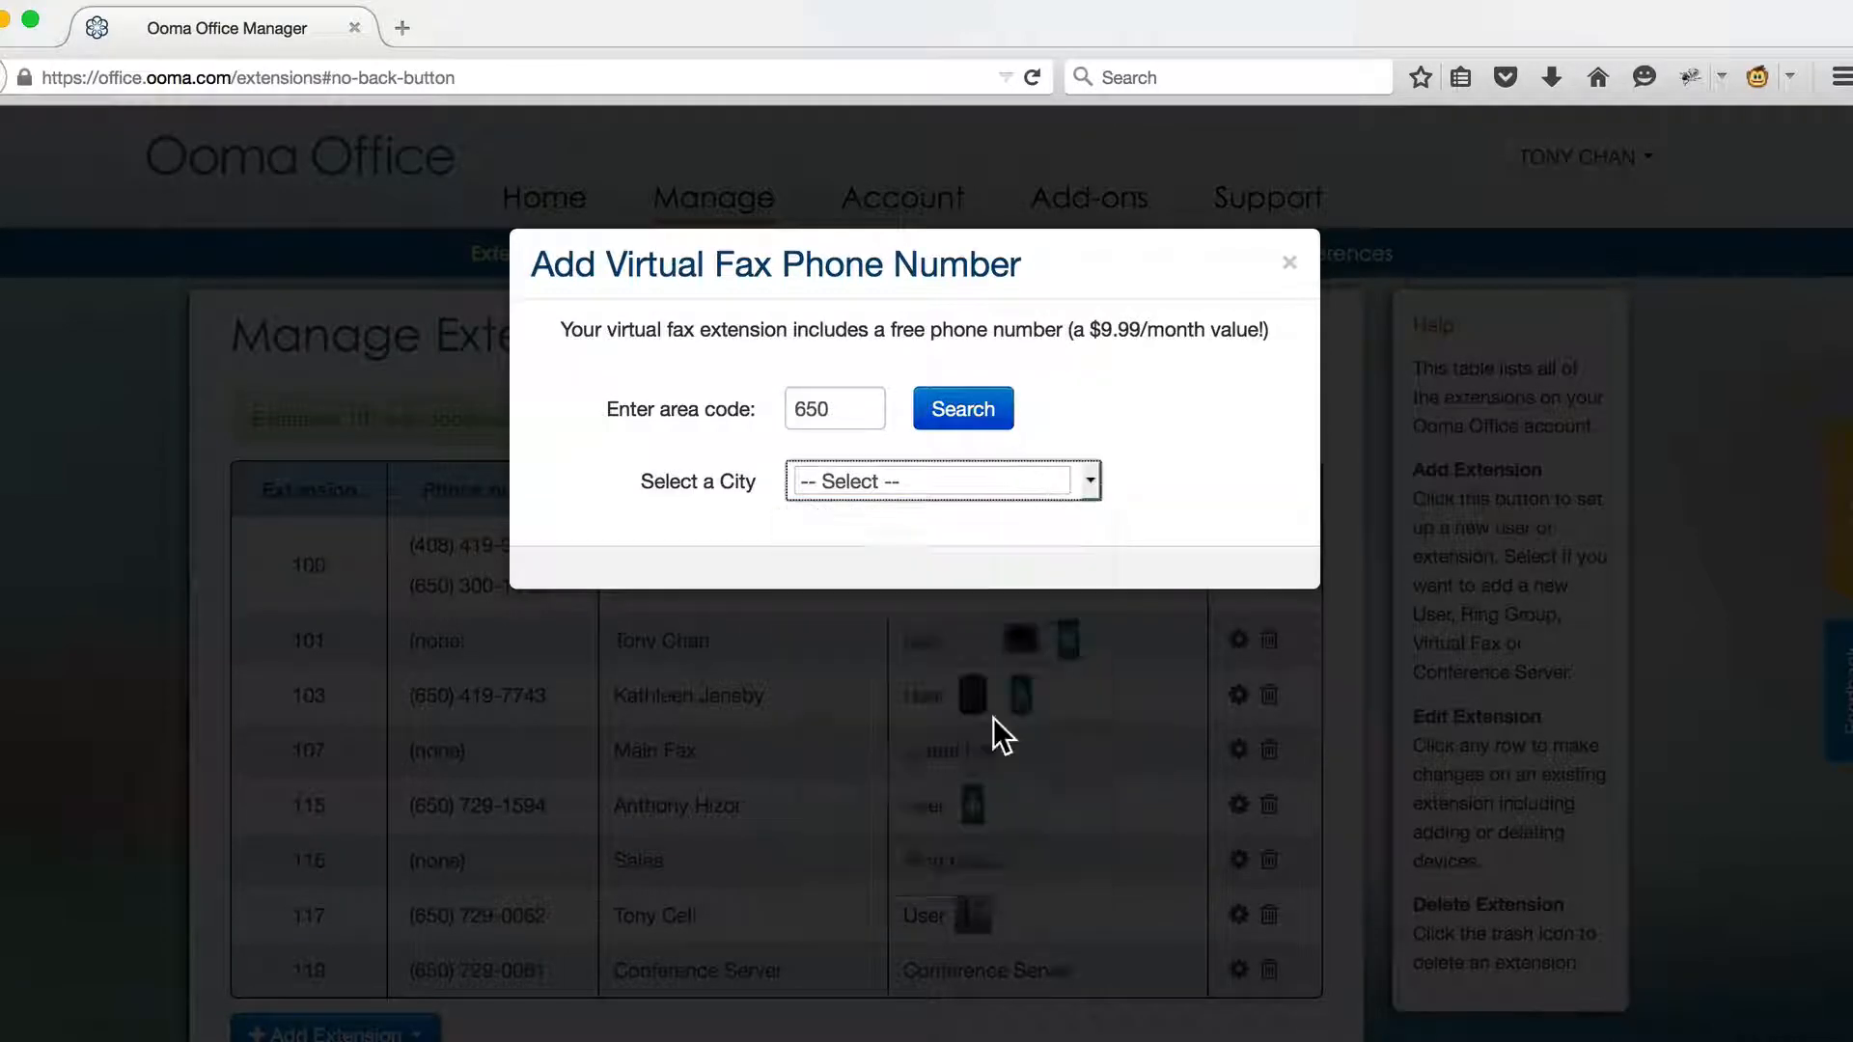
pyautogui.click(961, 407)
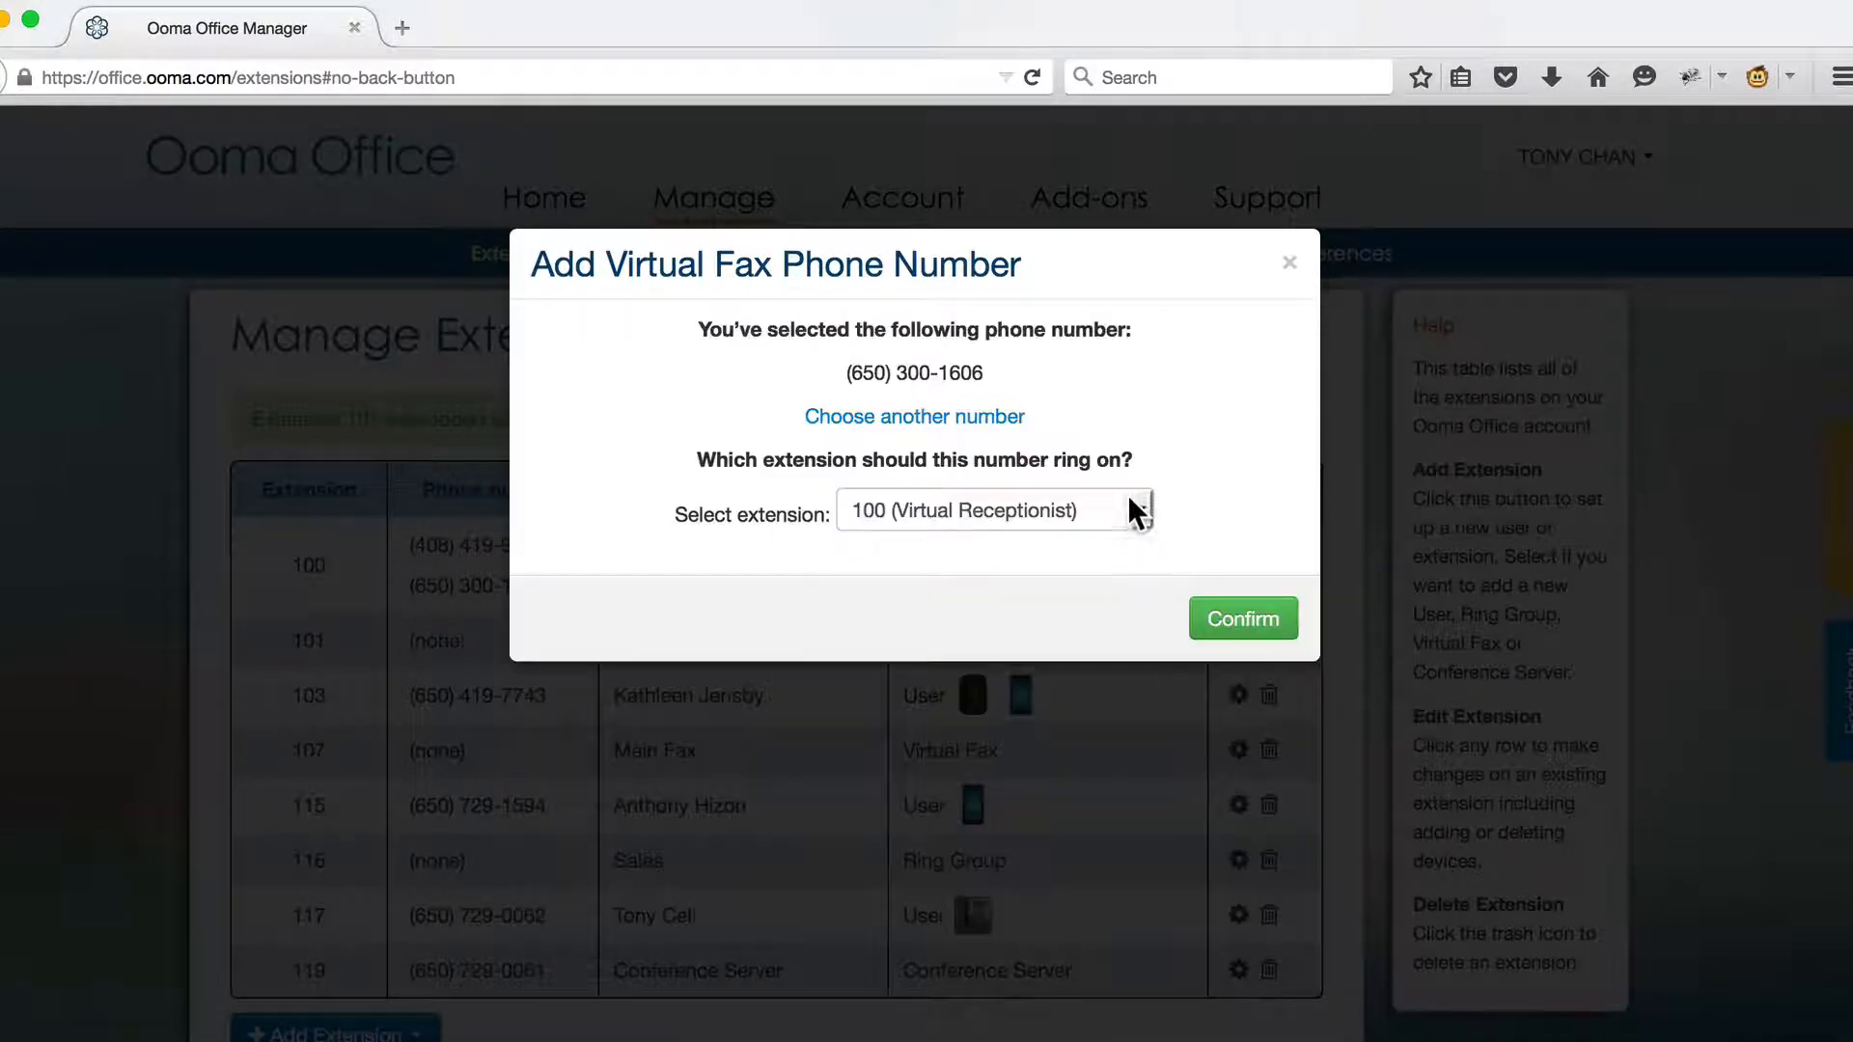
pyautogui.click(992, 510)
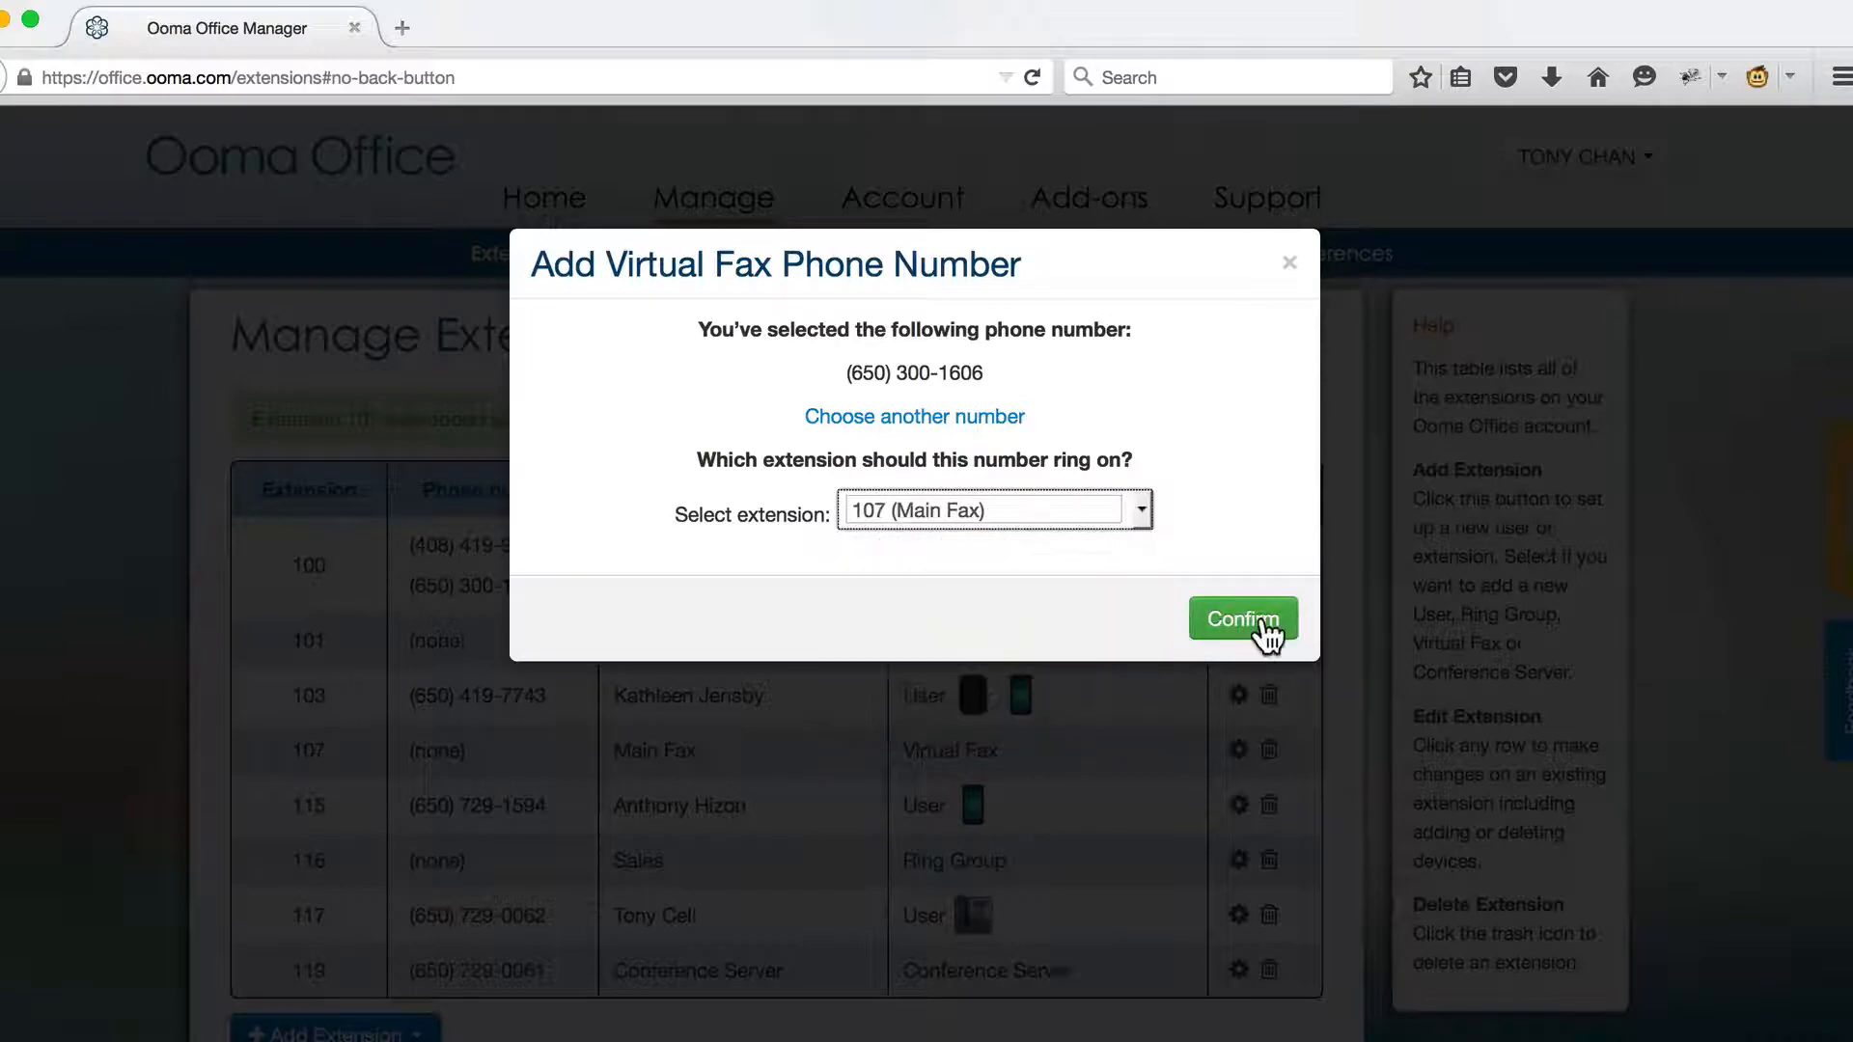
pyautogui.click(1241, 617)
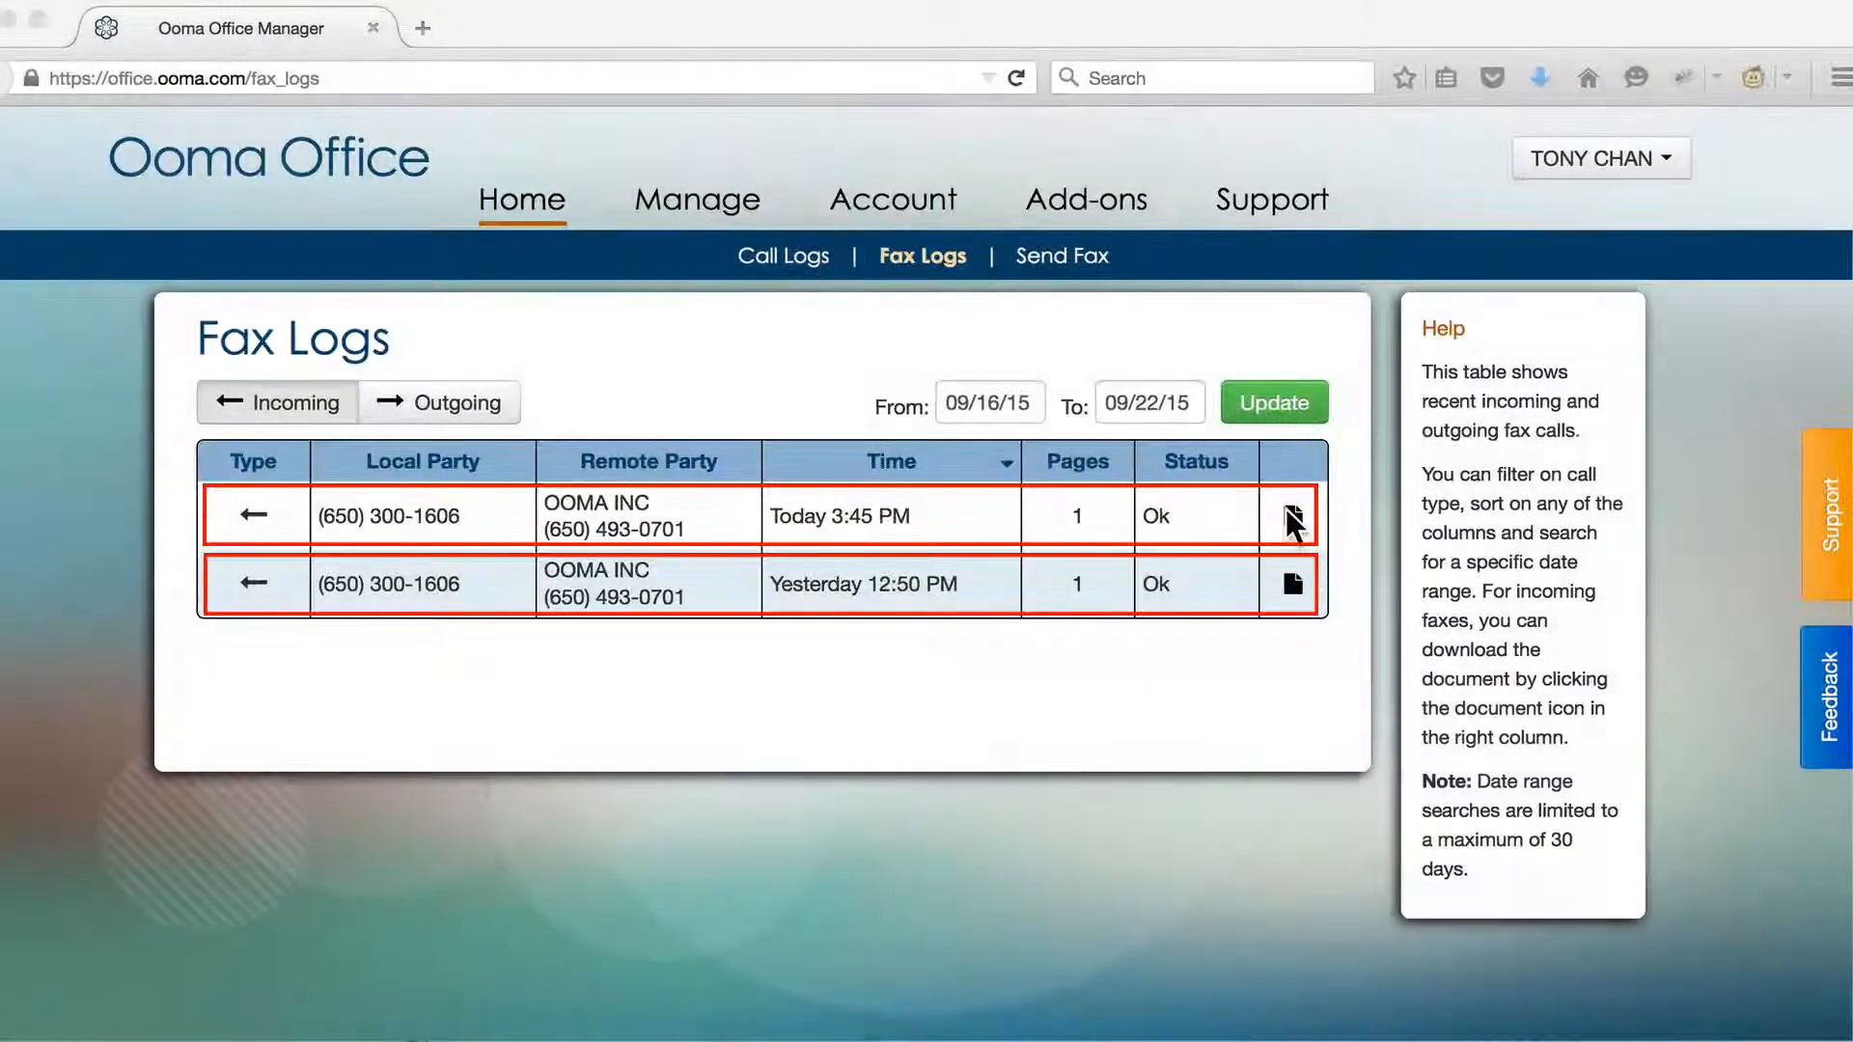
pyautogui.moveTo(1293, 519)
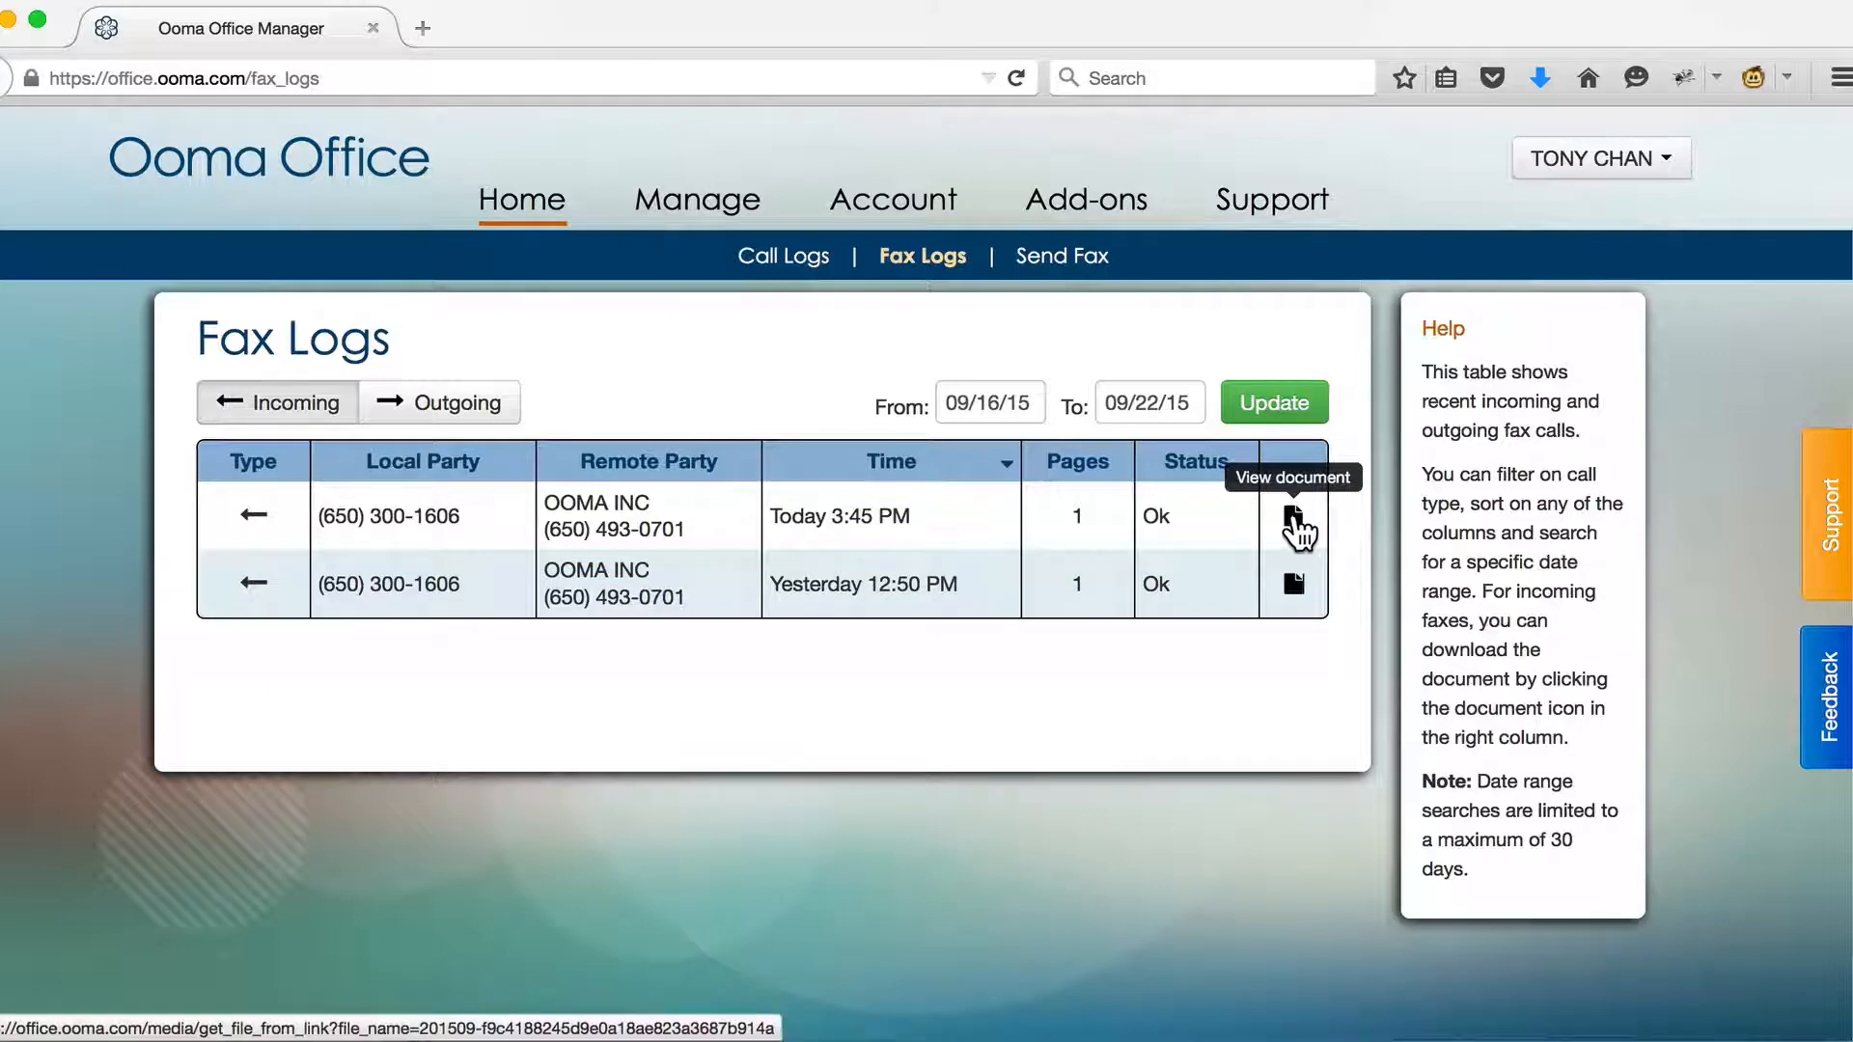
pyautogui.click(1293, 517)
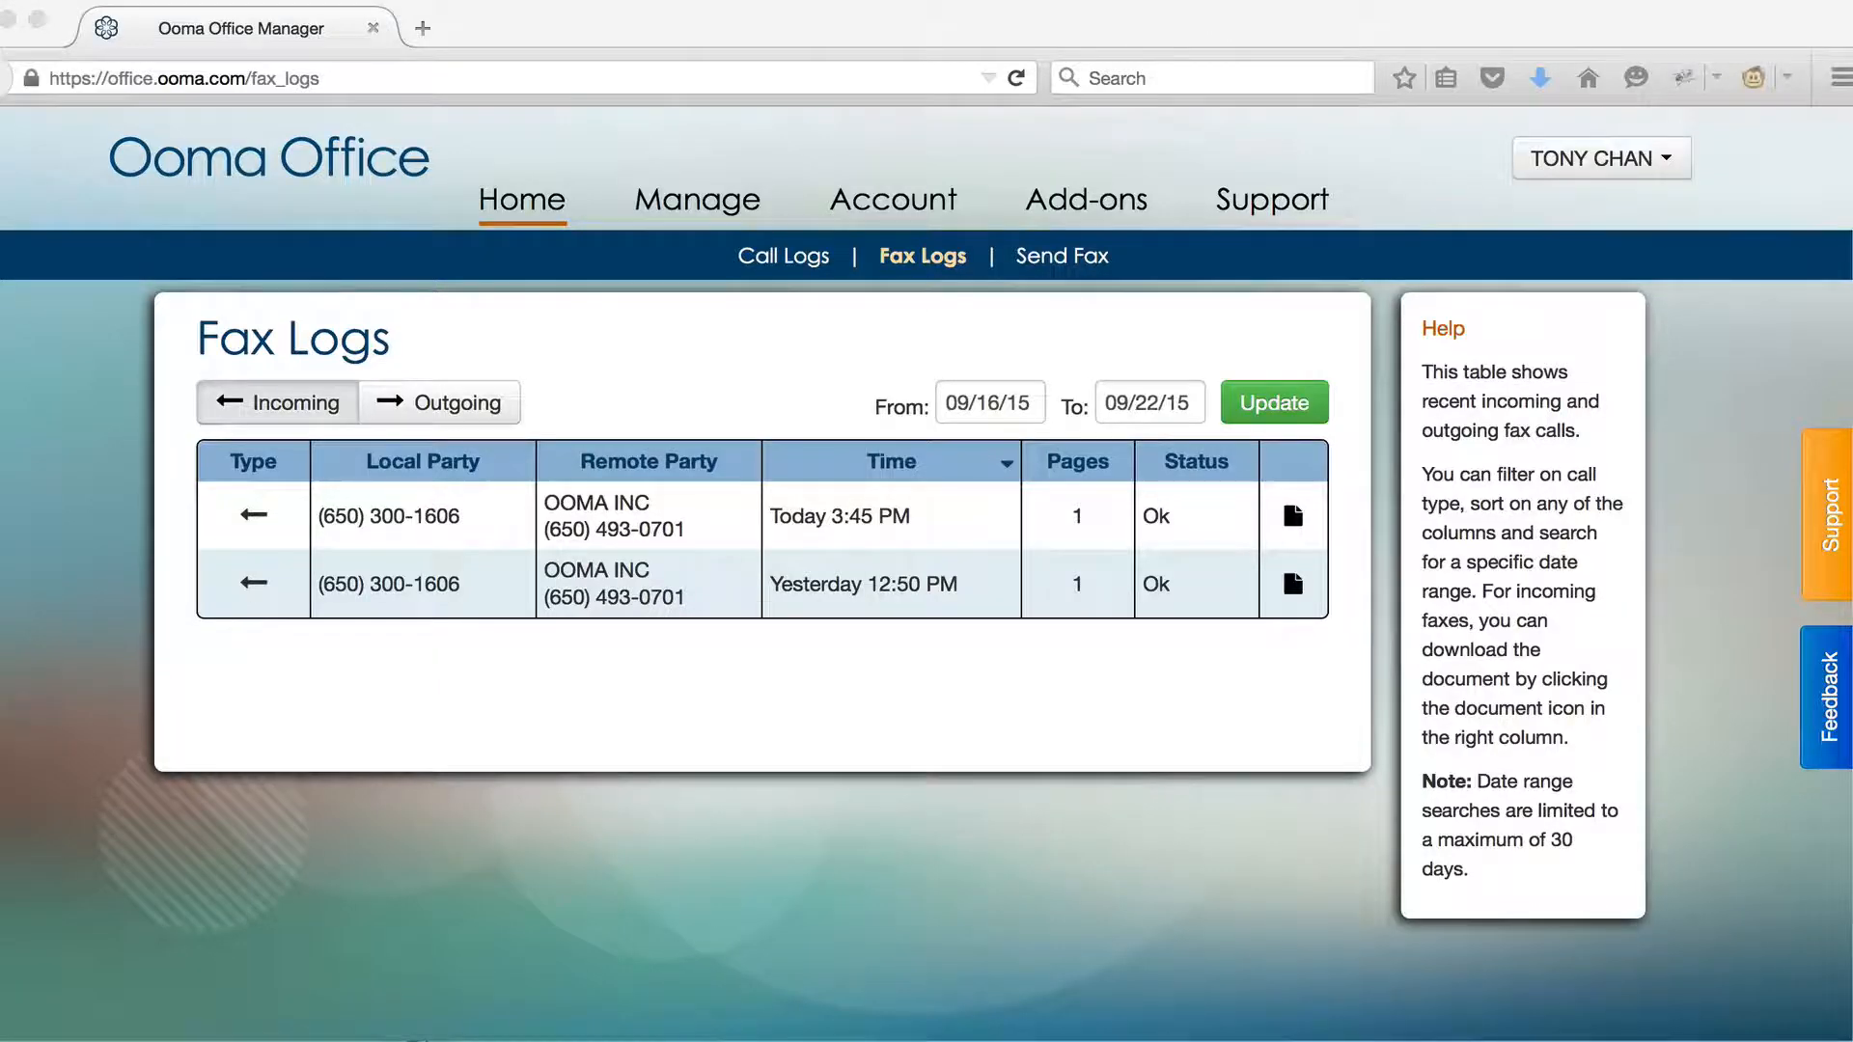
# Start an outgoing fax to a 650 destination number and begin choosing the document to attach.
pyautogui.click(1060, 255)
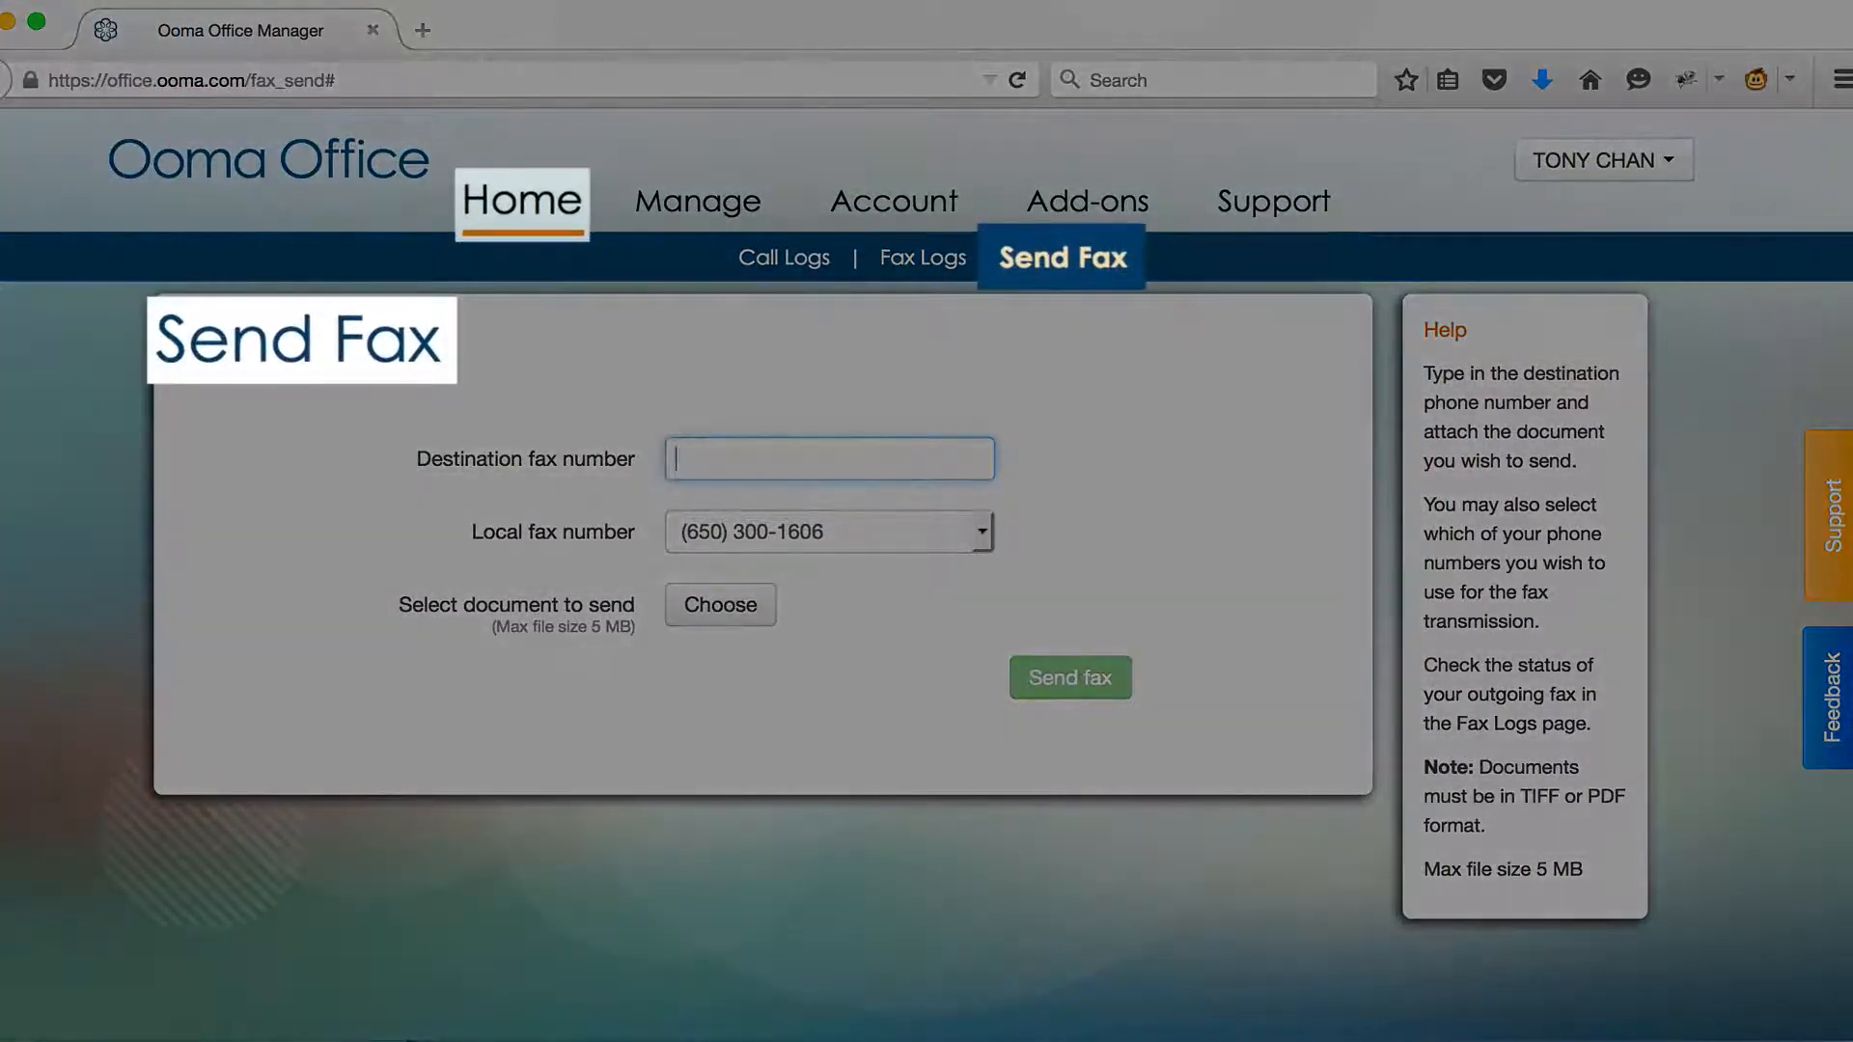
pyautogui.write('650493070')
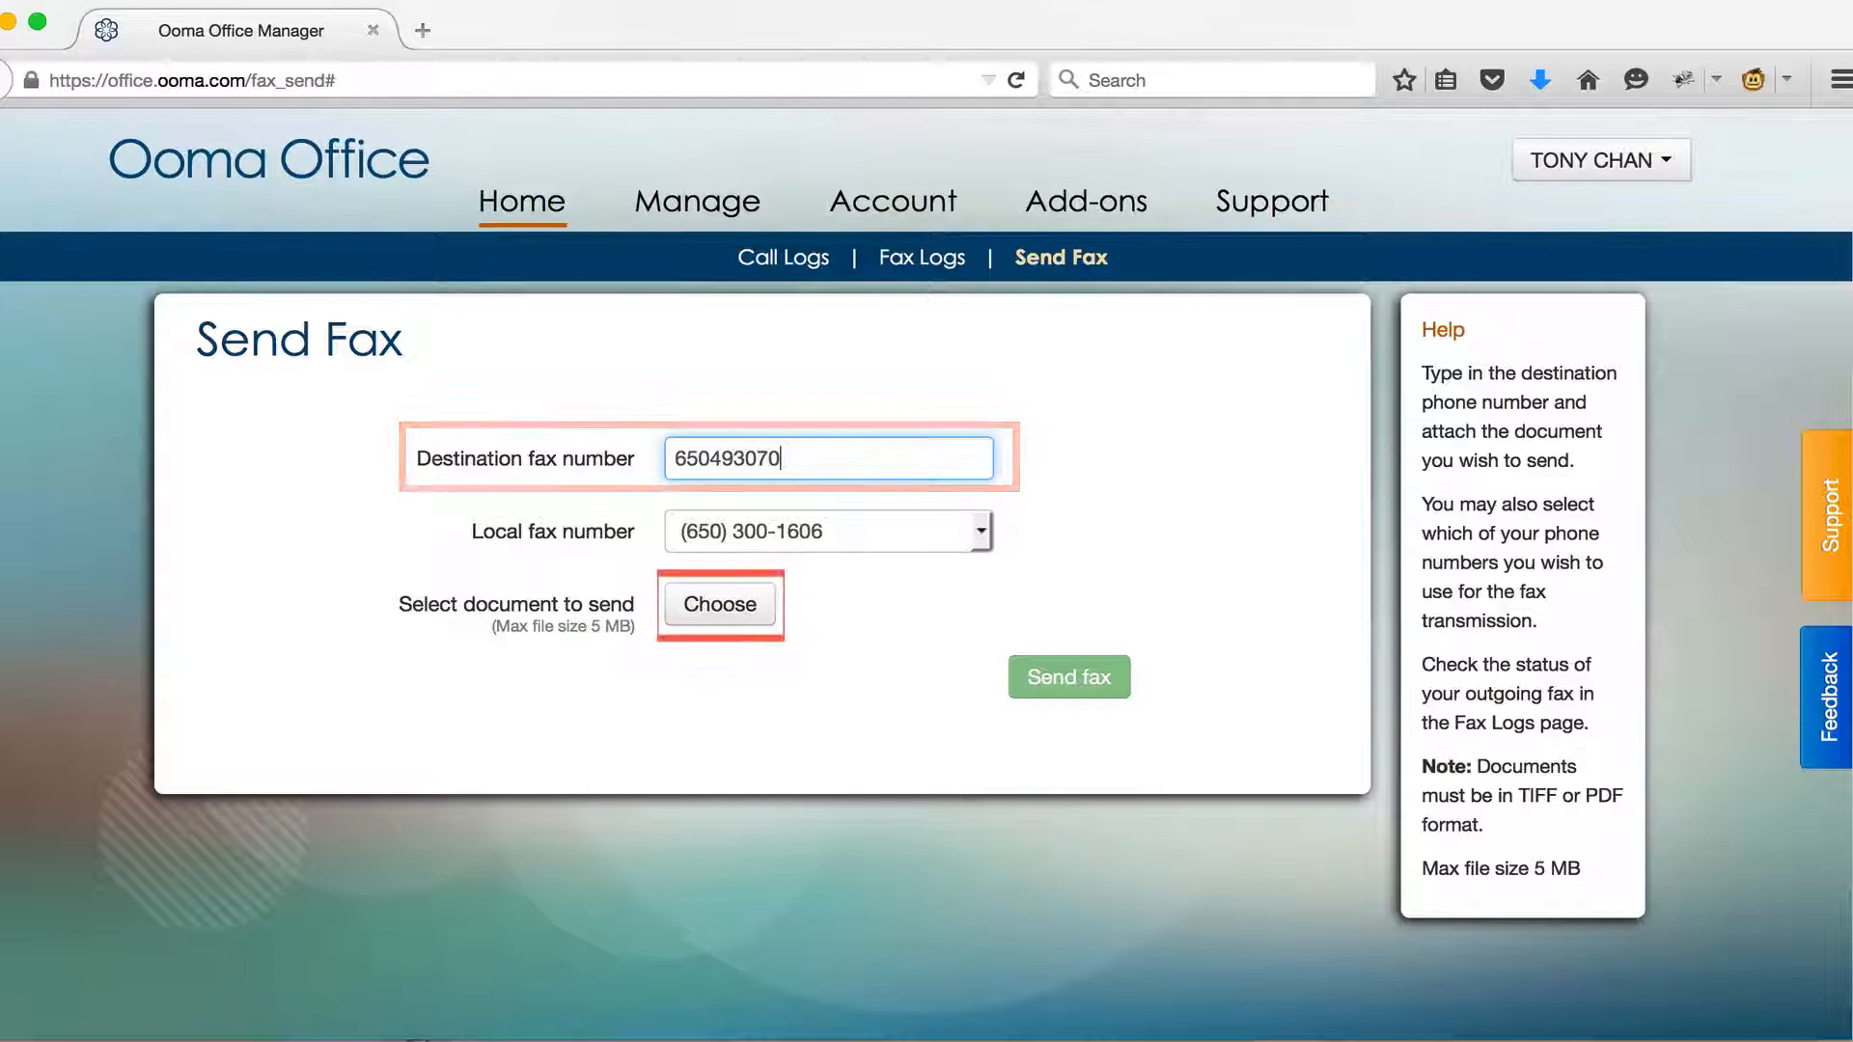
pyautogui.click(720, 604)
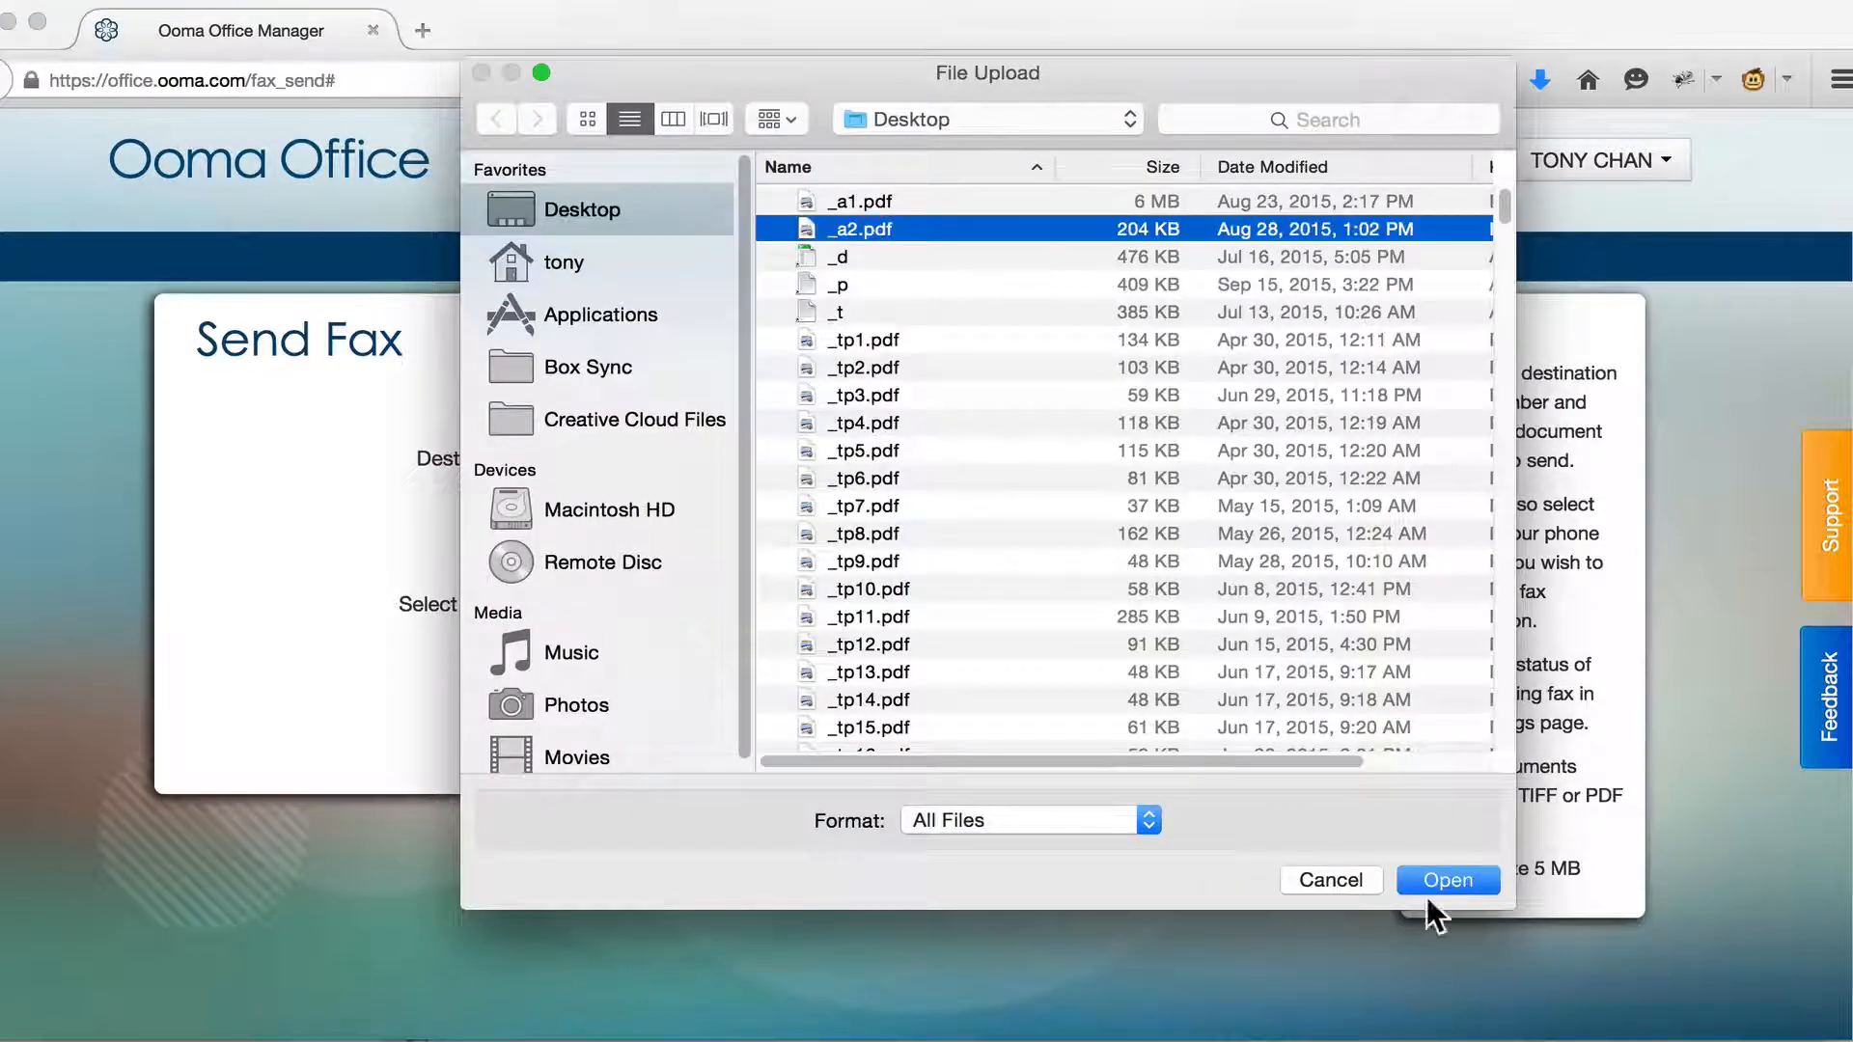